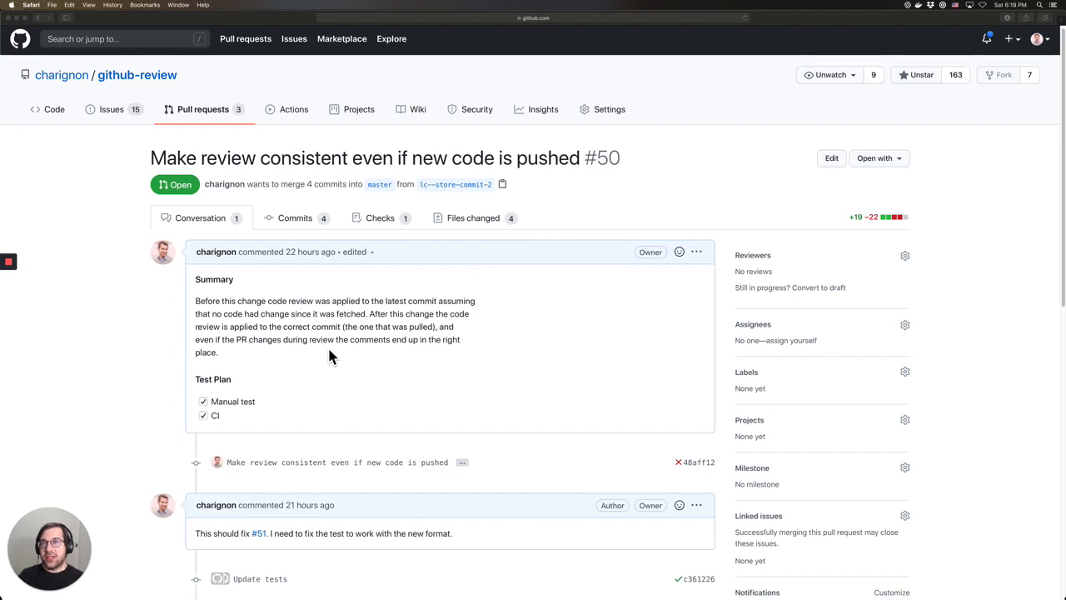
Show pull request #50's Files changed diff and scroll back through it
scroll("down", 3)
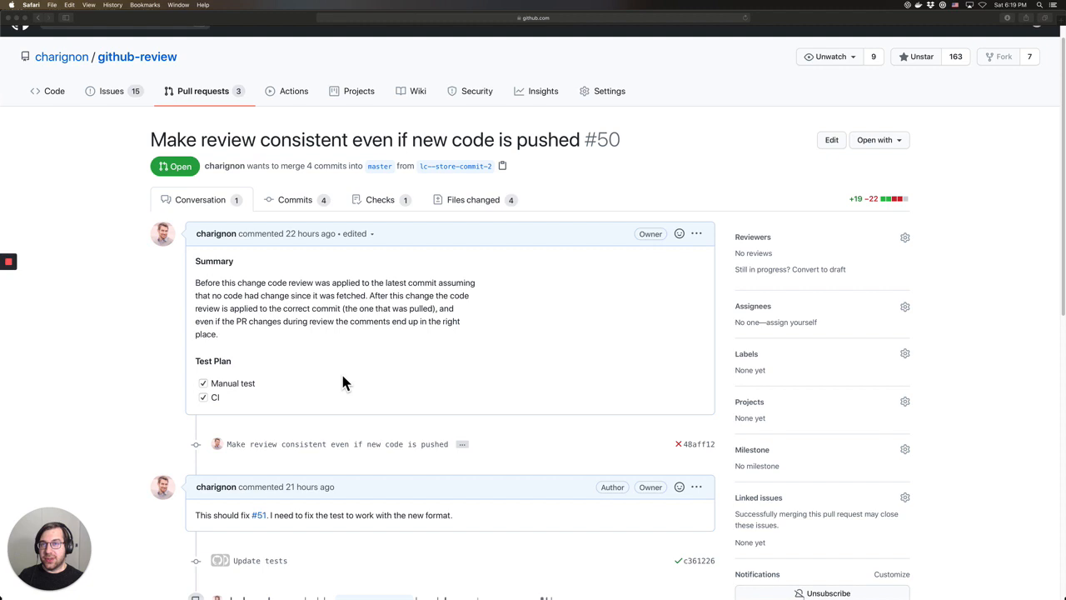
mouse_move(340, 327)
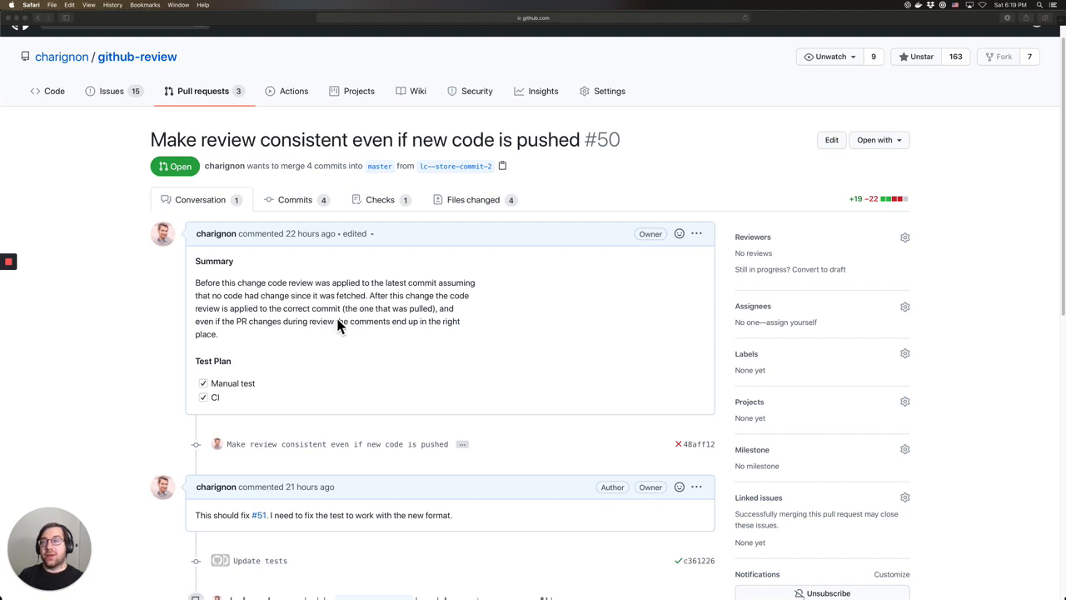
mouse_move(516, 261)
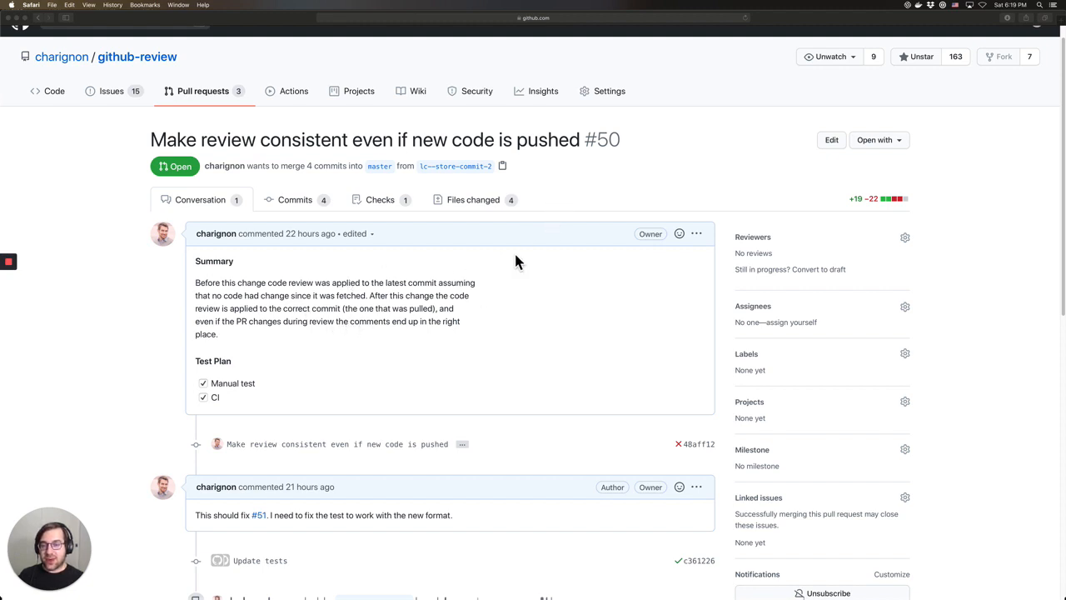
mouse_move(494, 275)
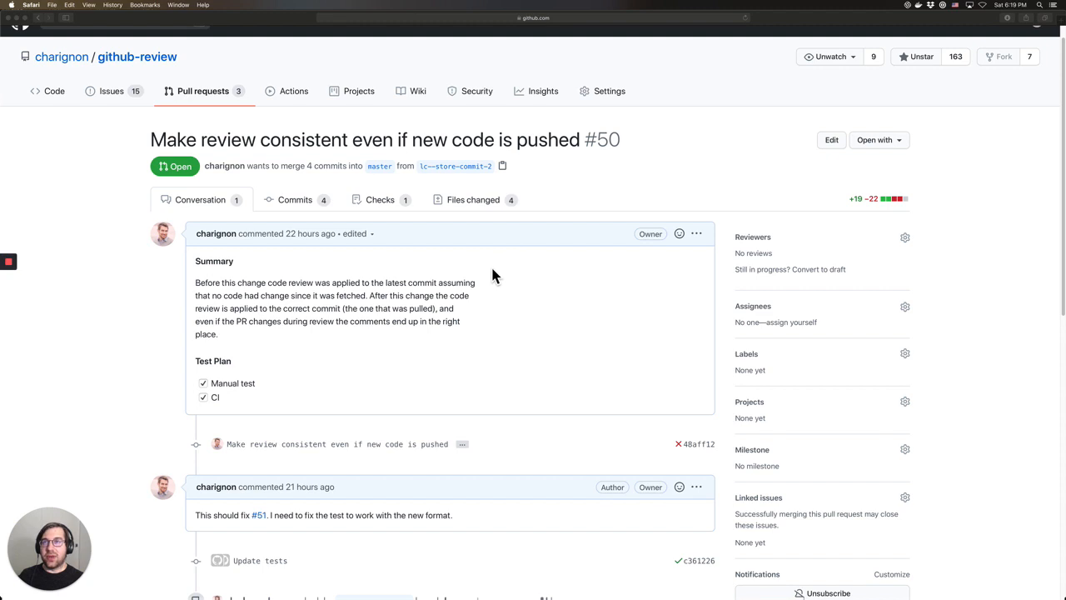
scroll("down", 3)
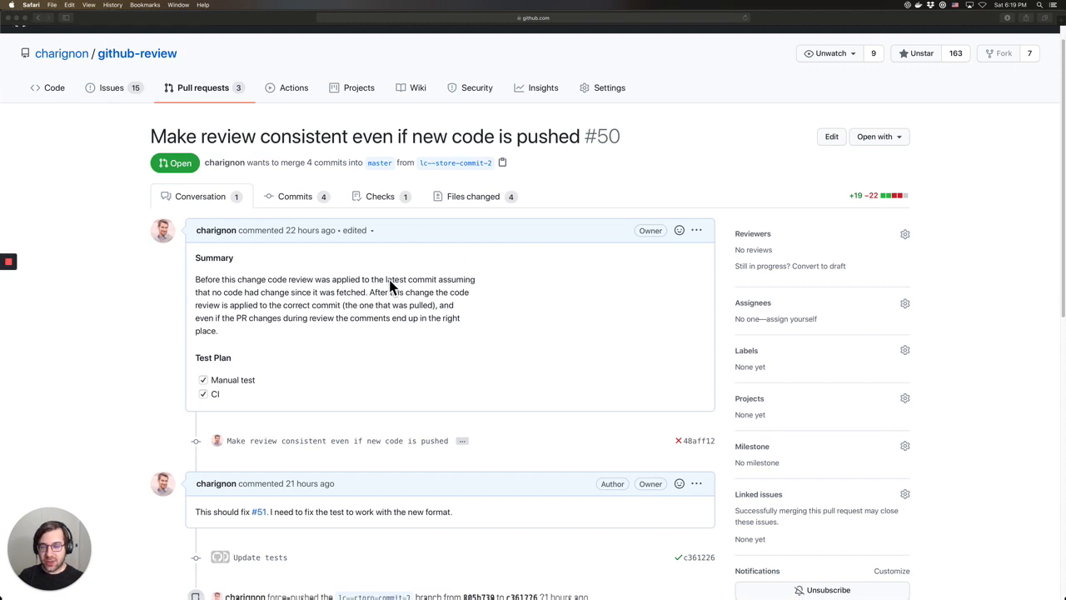
mouse_move(313, 291)
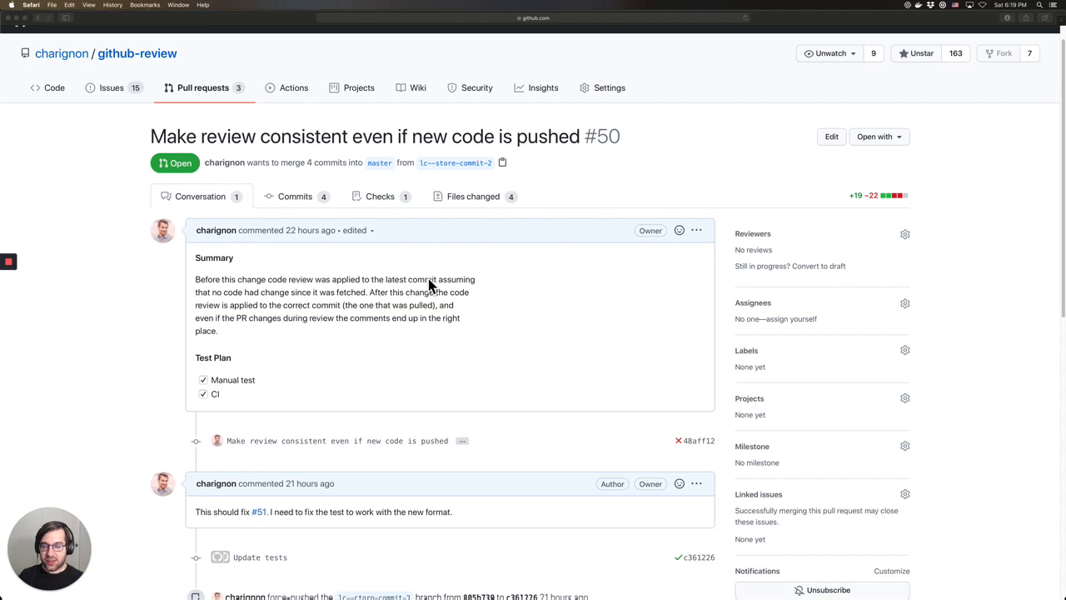
left_click(473, 196)
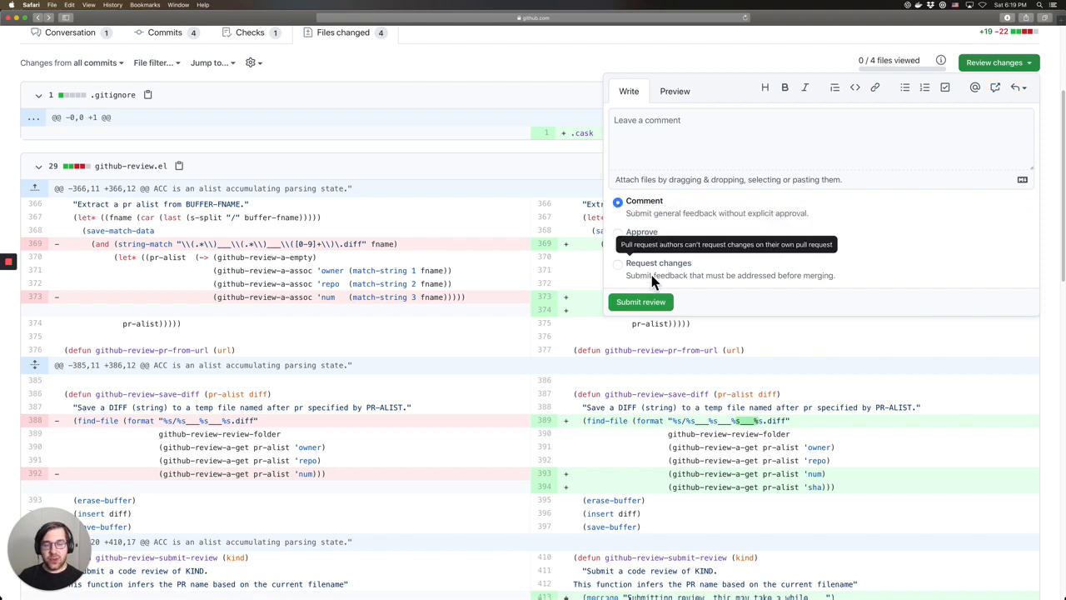
mouse_move(550, 246)
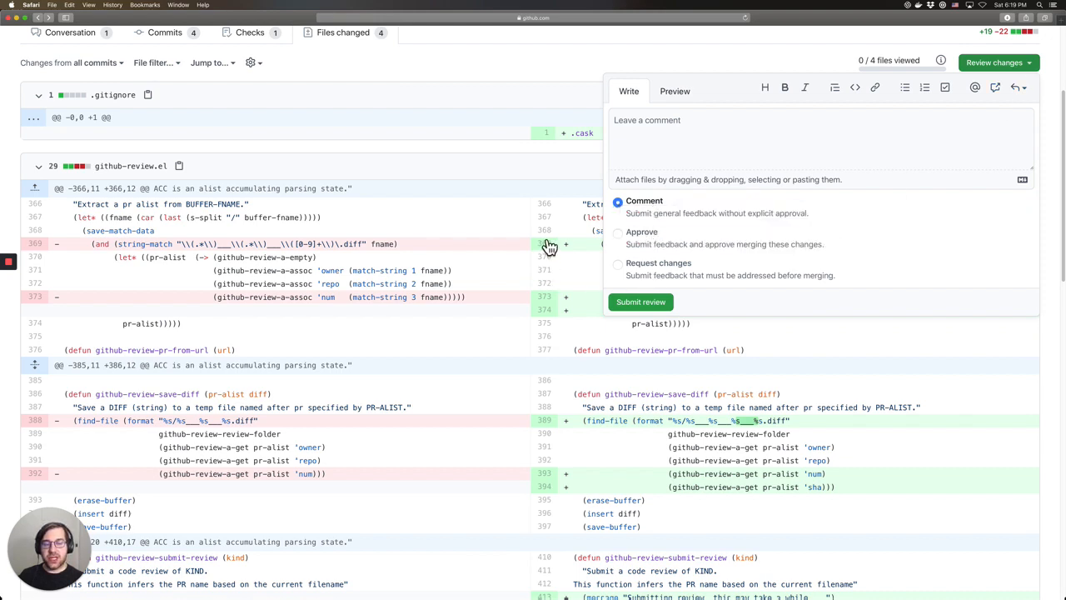
mouse_move(652, 265)
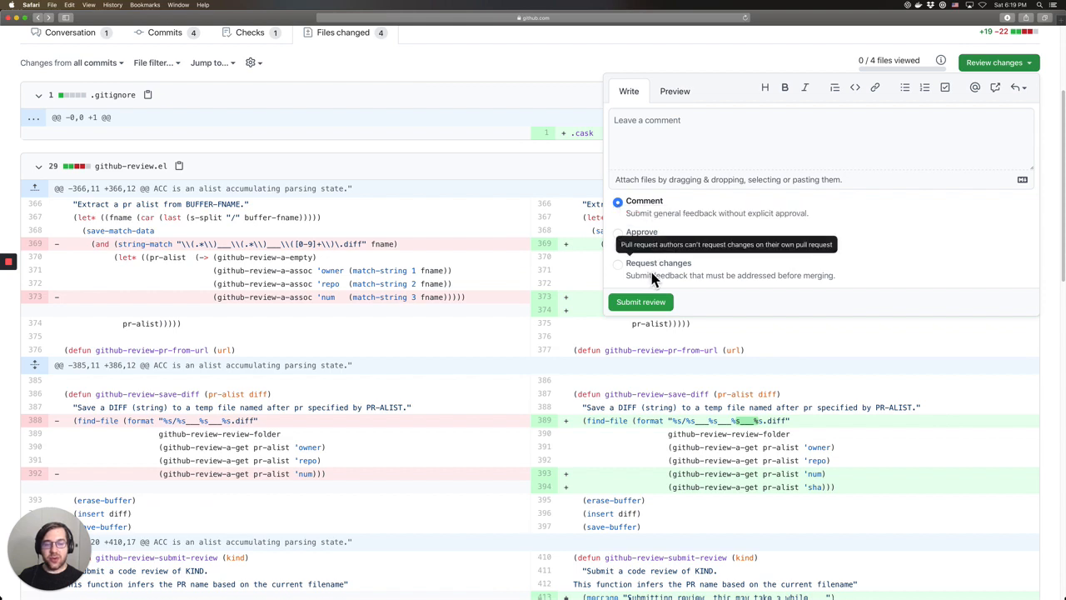
mouse_move(592, 266)
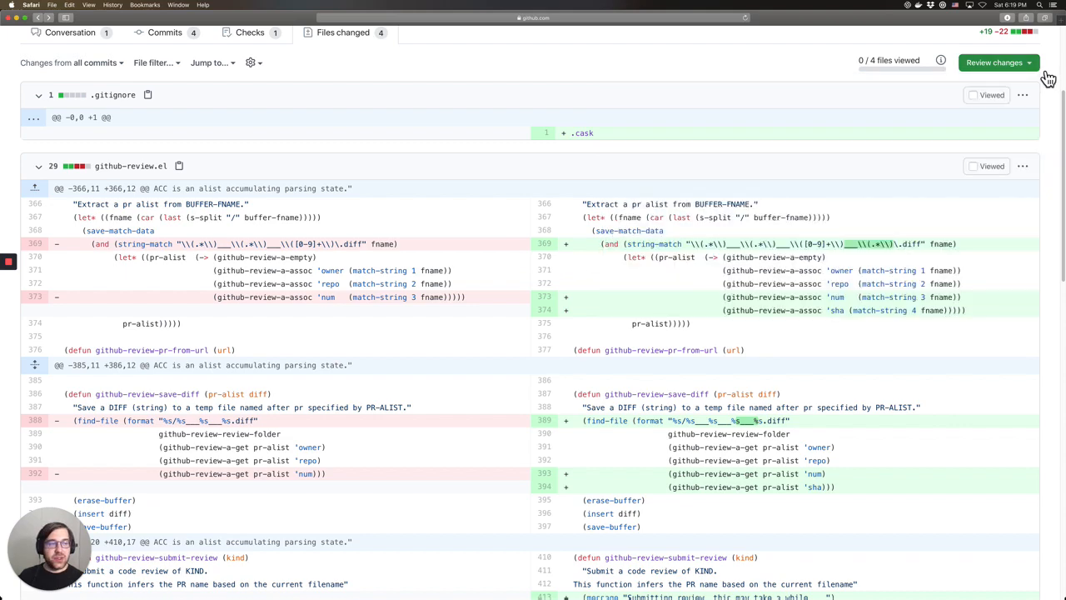
scroll("up", 3)
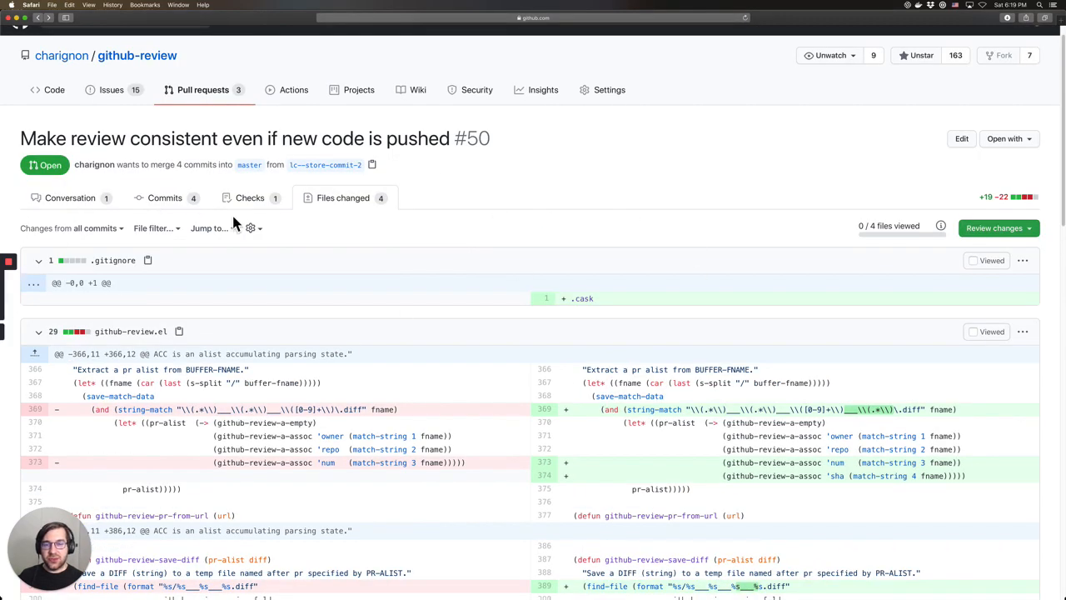
scroll("down", 3)
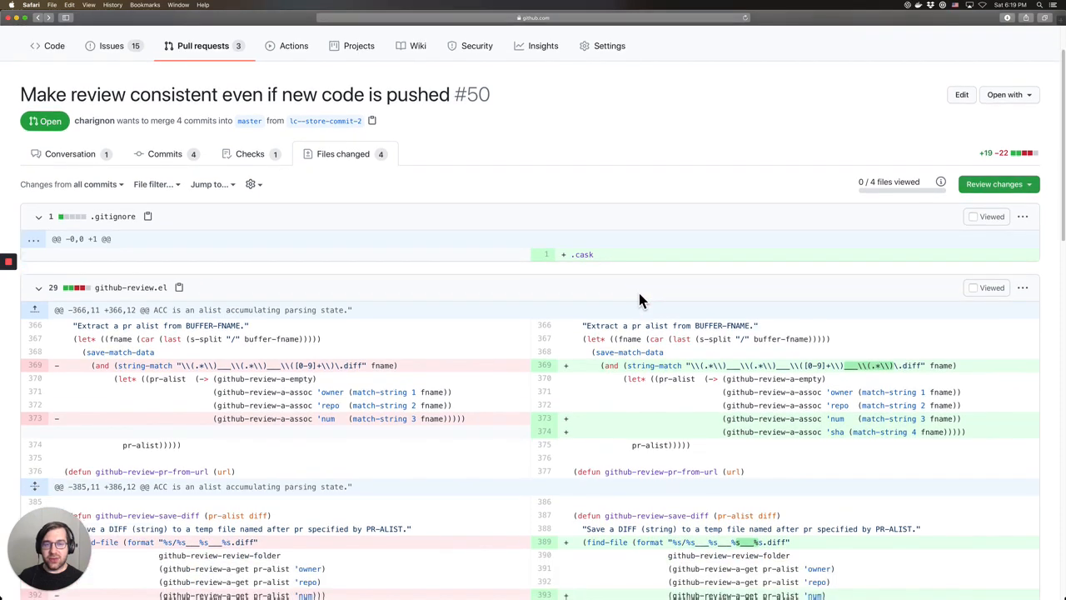
scroll("down", 3)
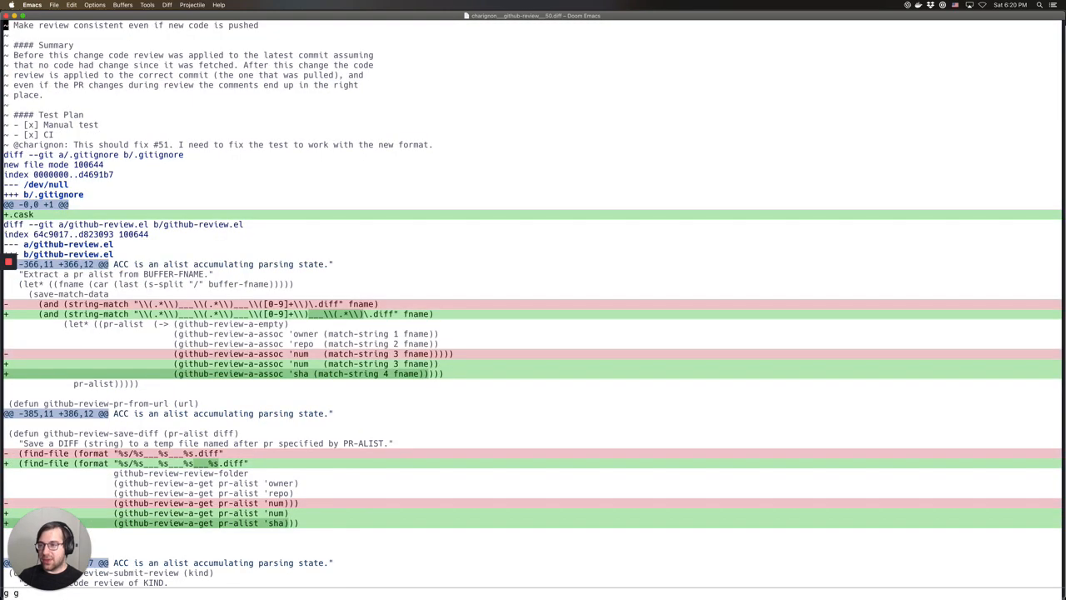
mouse_move(355, 90)
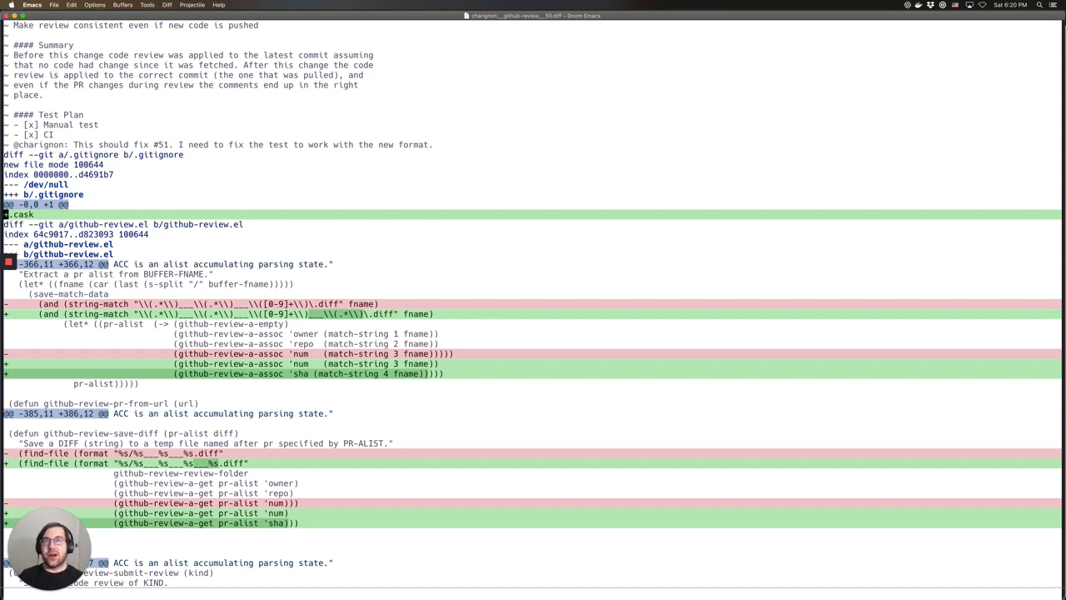
Add the .cask comment 'This change has nothing to do with the rest of the PR, why include it?'
key("i")
type("# This change has nothing to do")
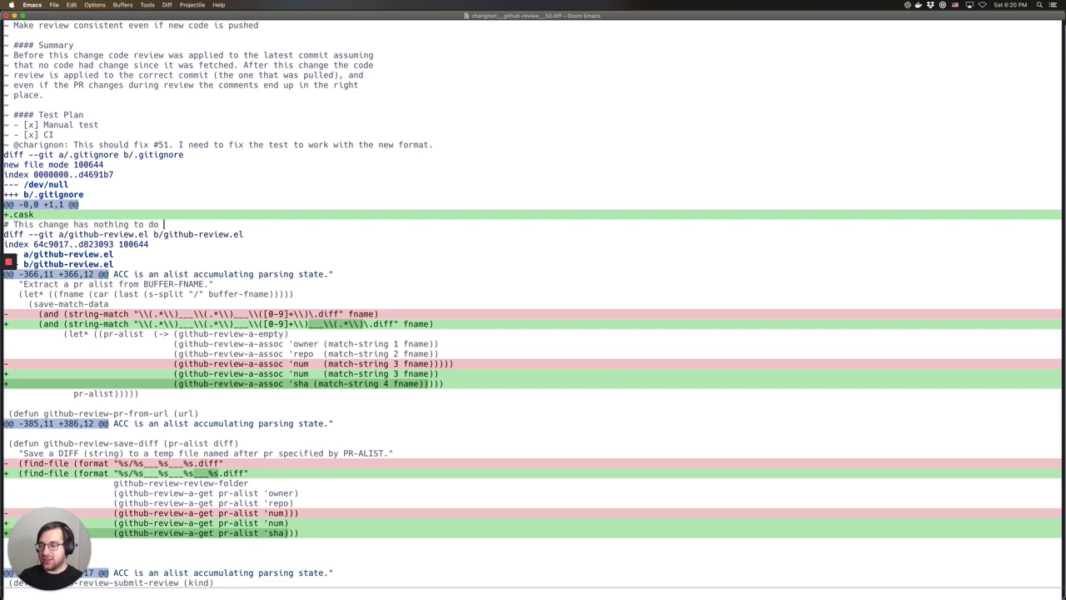
type("with")
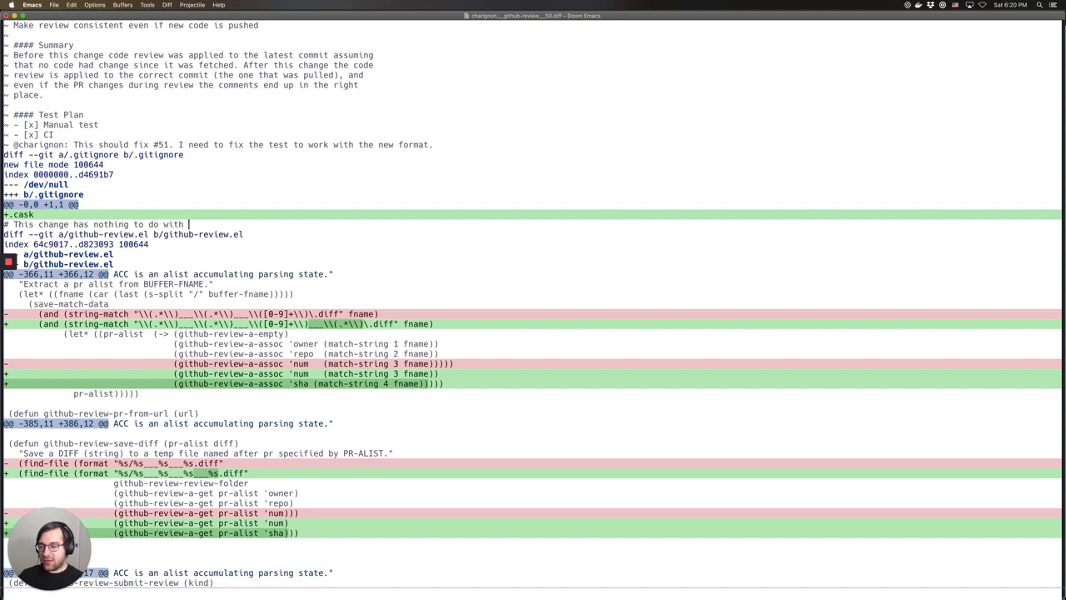
type("the rest of the PR, why include it?")
type("#")
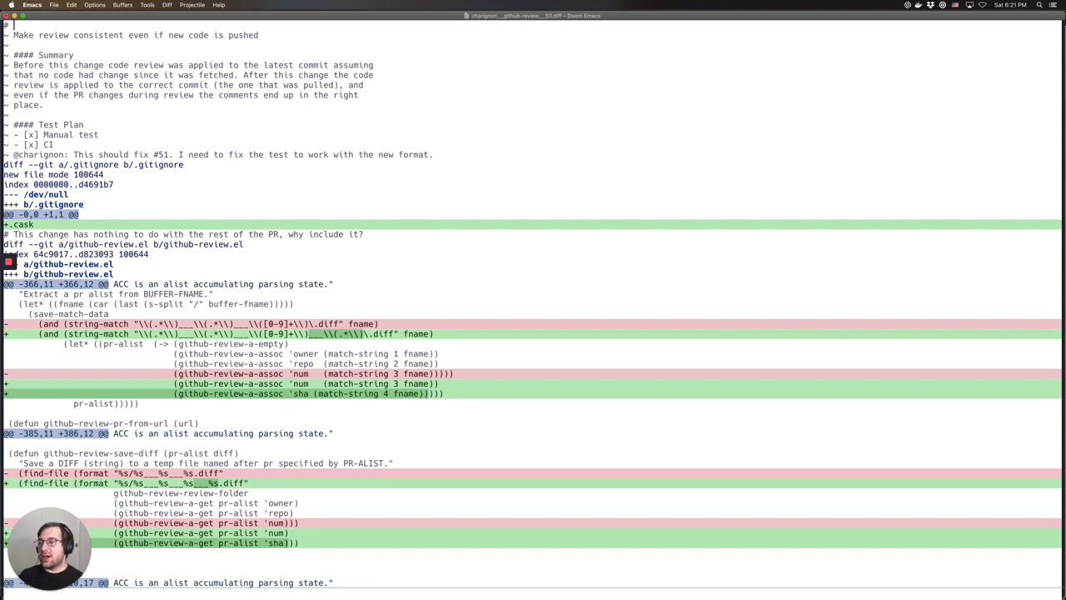
Write 'This PR looks good to me, but I cannot approve my own code' and submit the review
type("This PR loo")
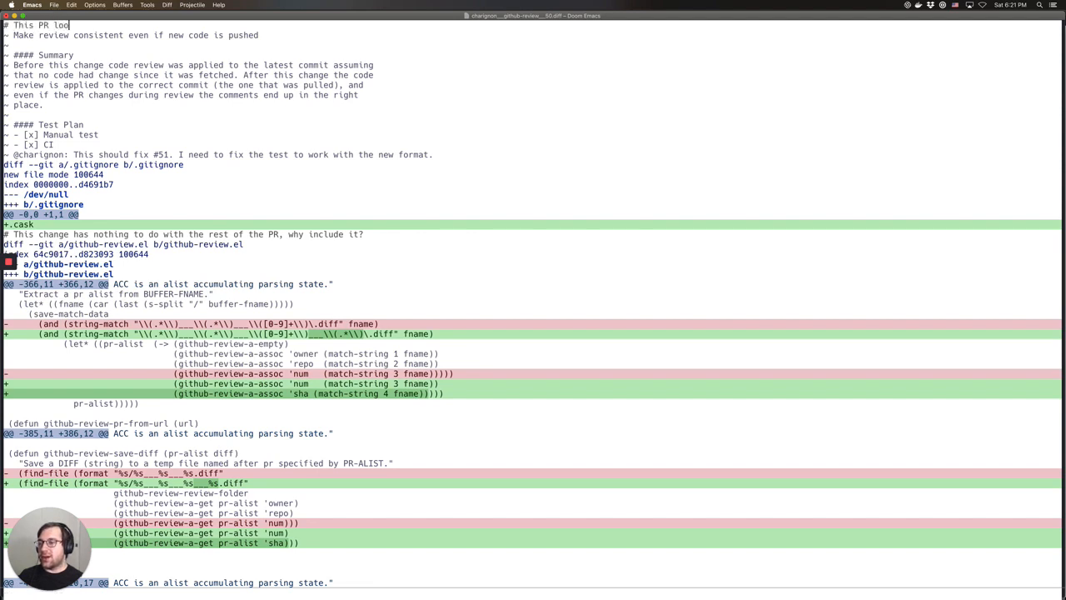
type("ks good to me")
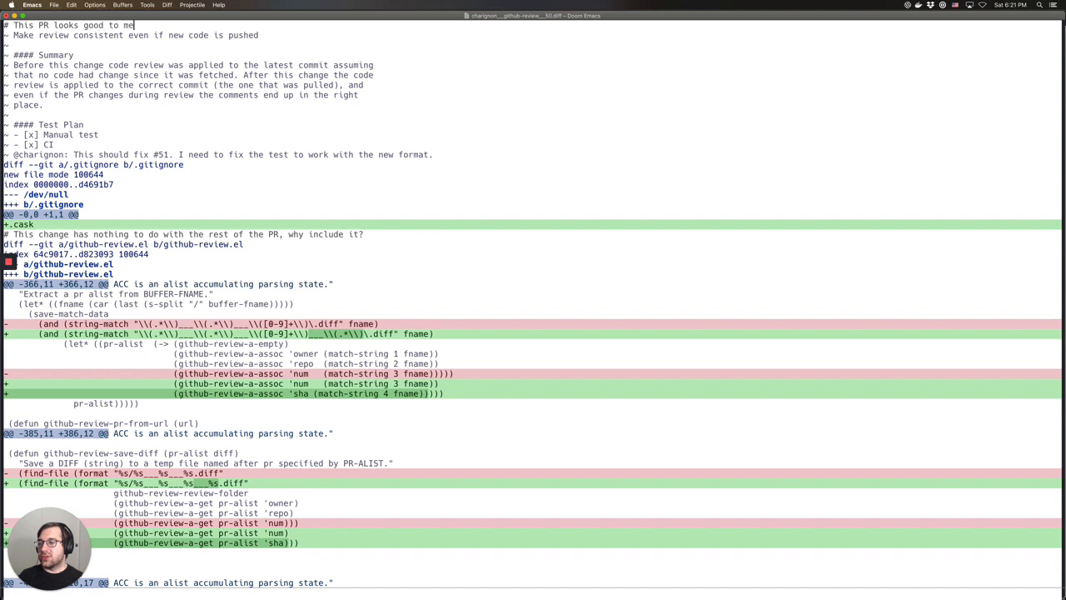
type(", but I cannot")
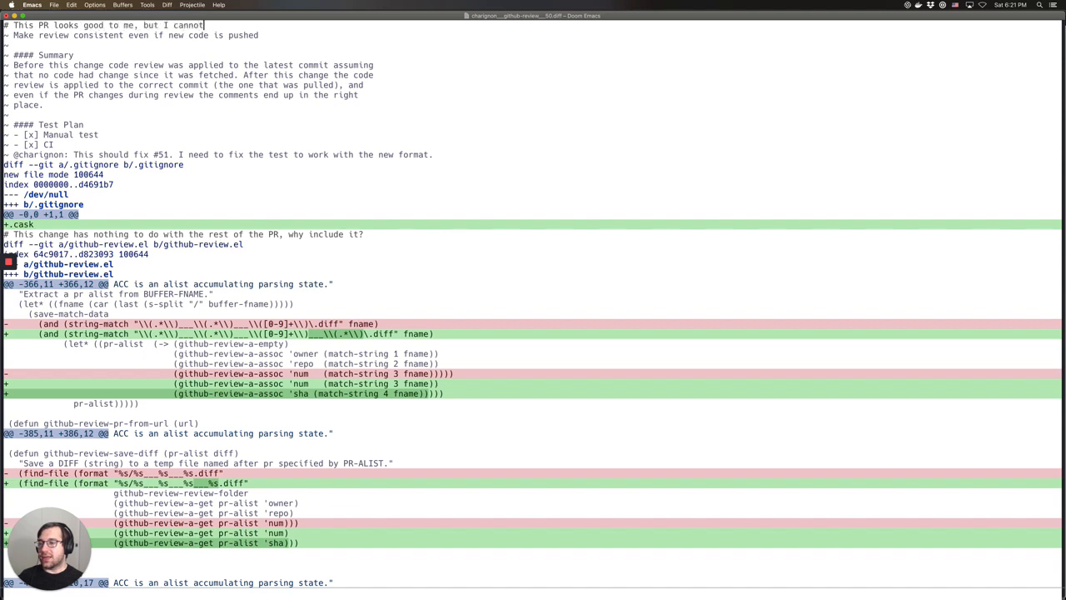
type("approve my own")
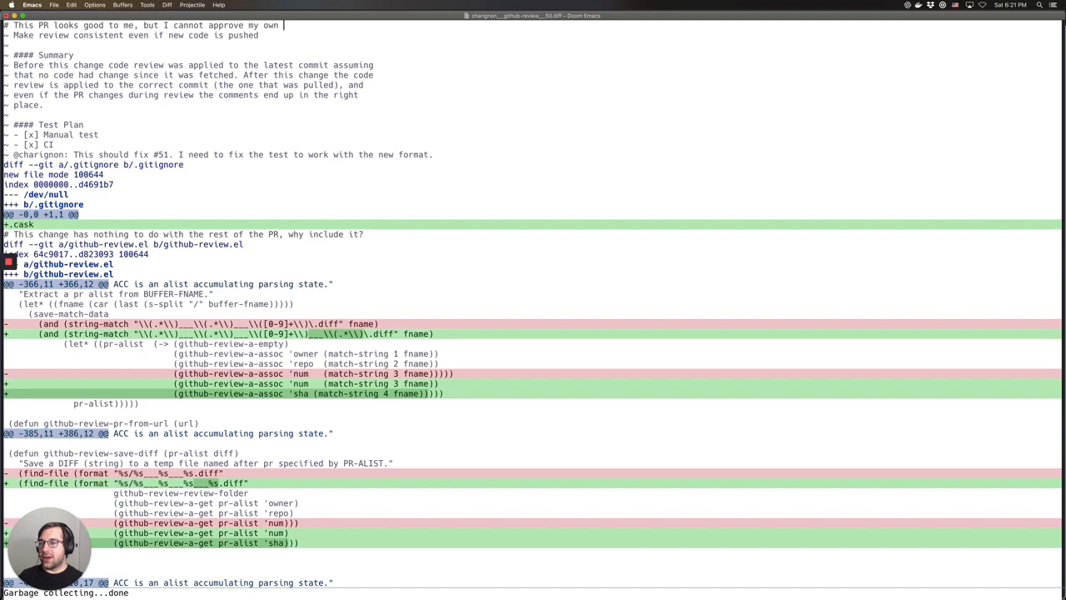
type("code")
left_click(533, 593)
type("github-review")
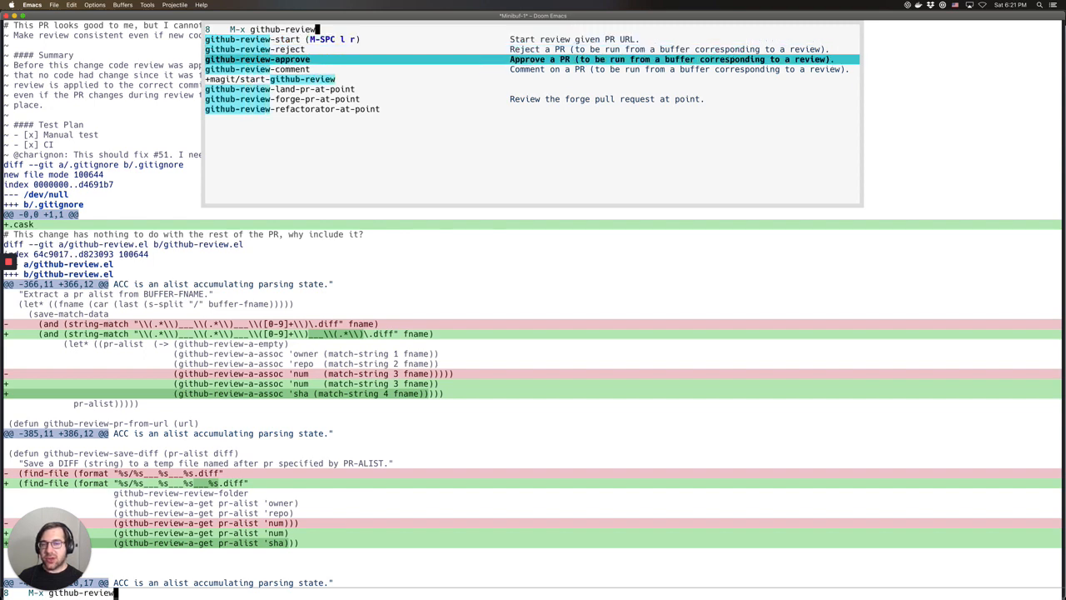
key("down")
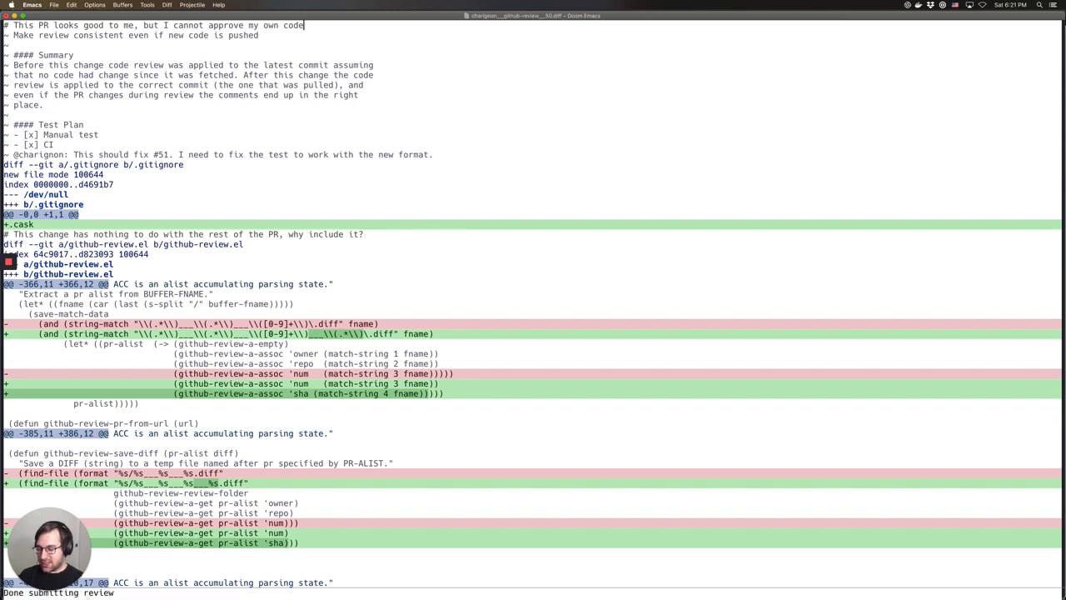
mouse_move(266, 463)
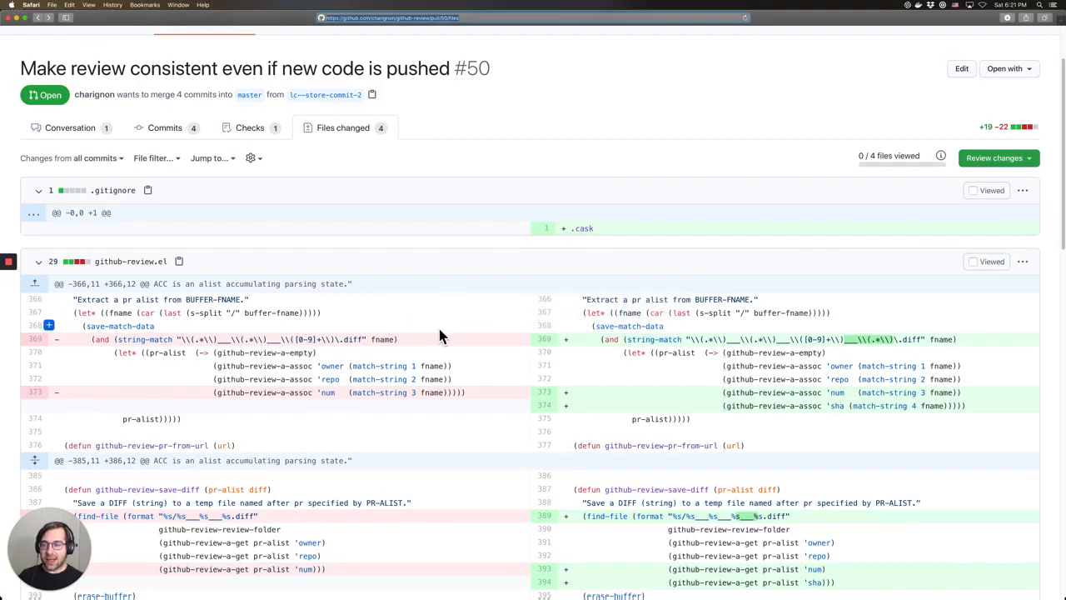
mouse_move(632, 291)
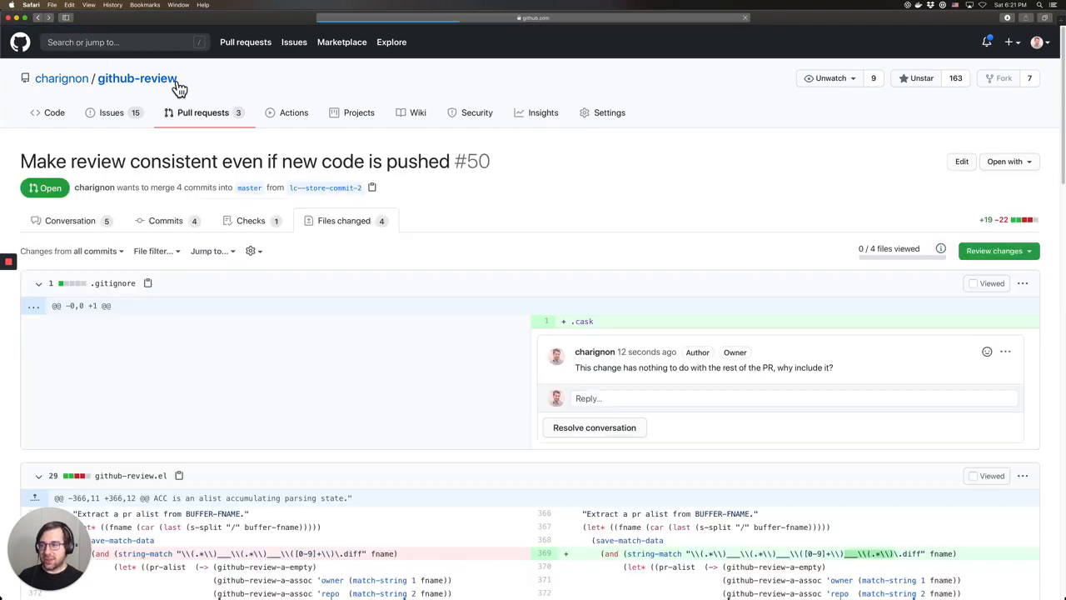
Scroll through PR #50 on GitHub to check the inline .gitignore and makefile comments
scroll("down", 3)
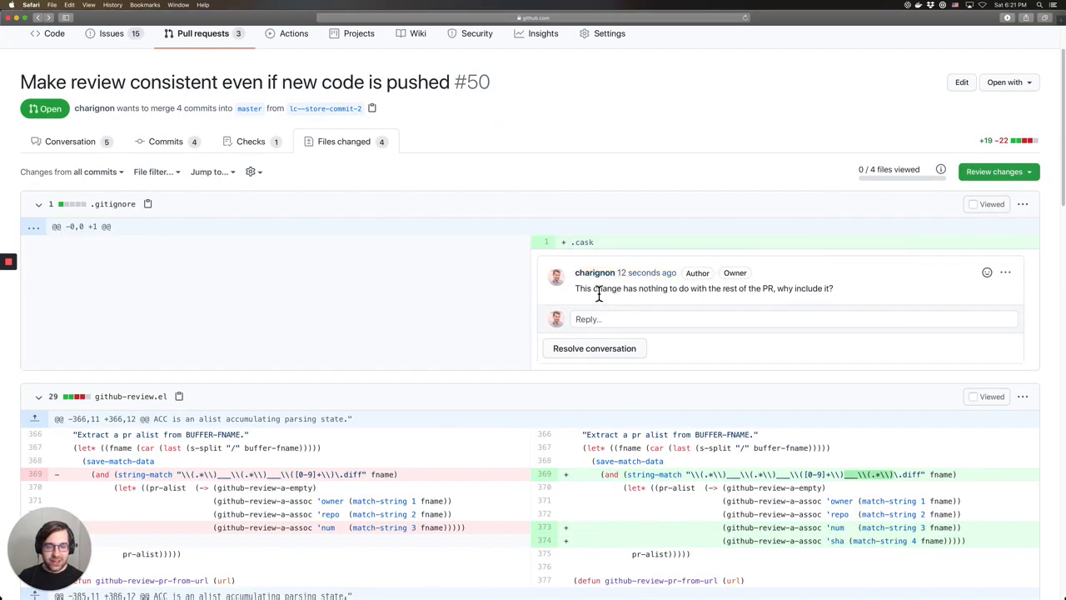
scroll("down", 3)
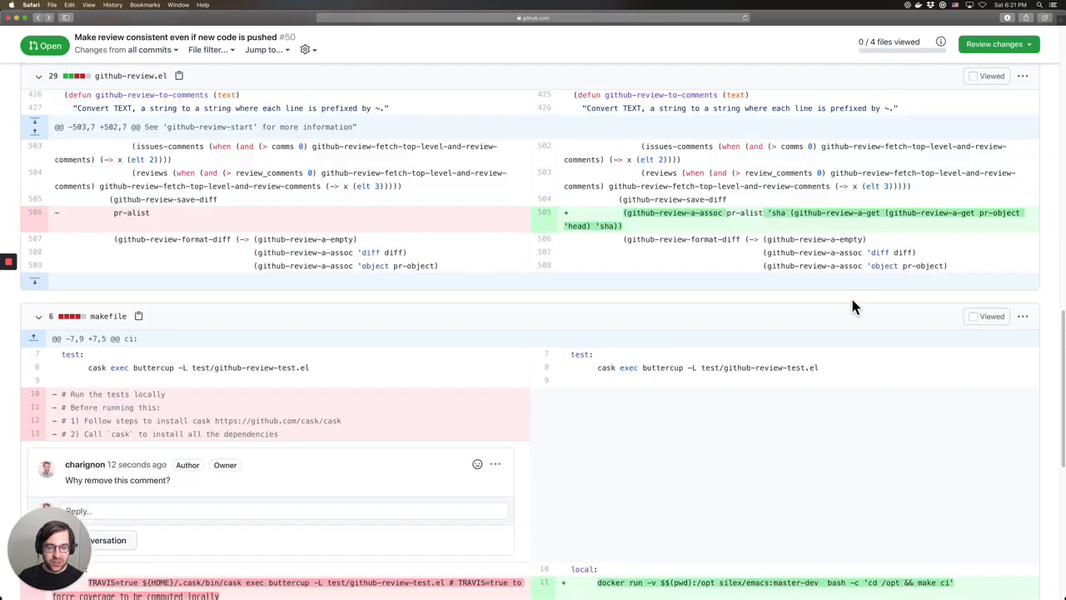
scroll("down", 3)
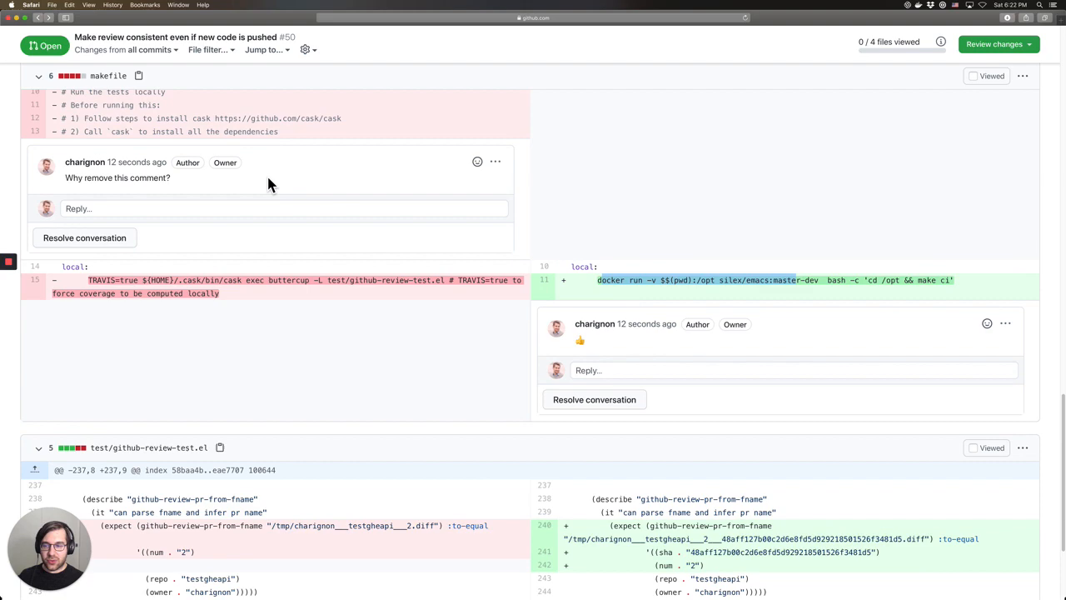
mouse_move(608, 280)
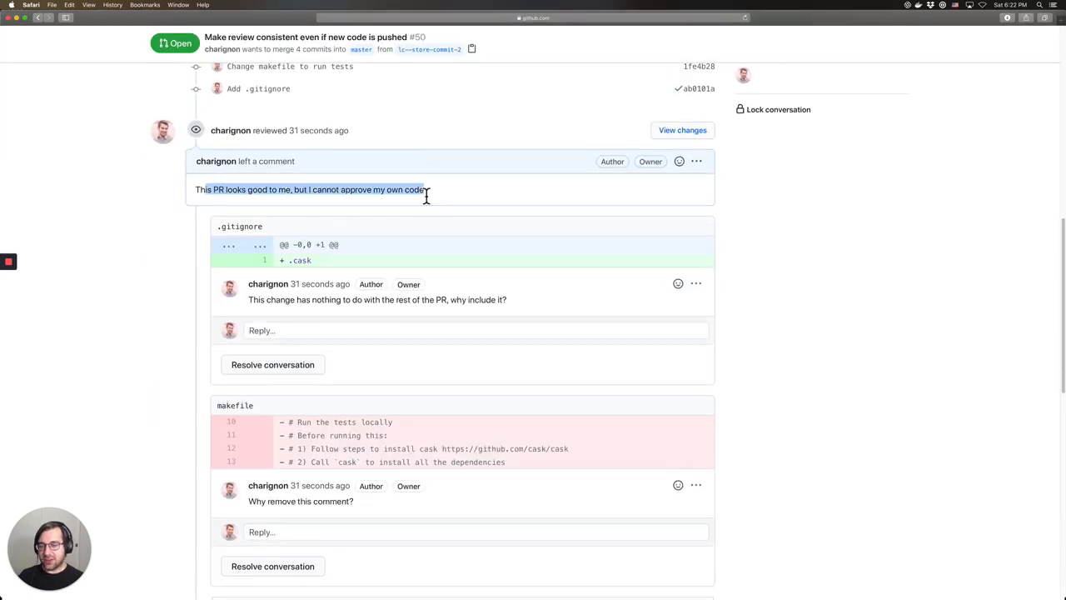
scroll("down", 3)
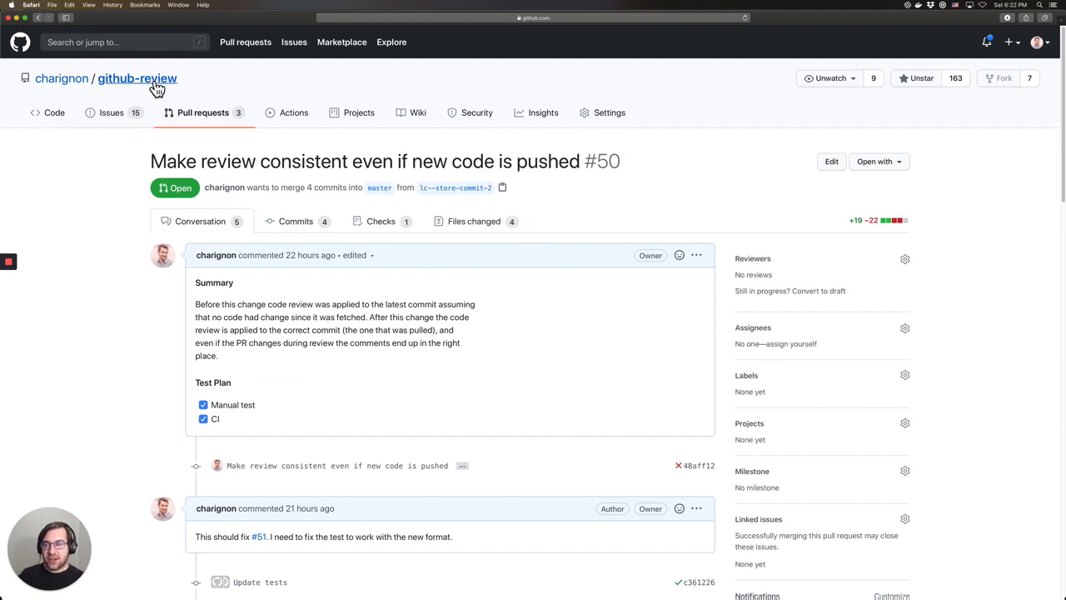
Browse the github-review README, selecting github-review-host, then show the repository's open issues
left_click(138, 78)
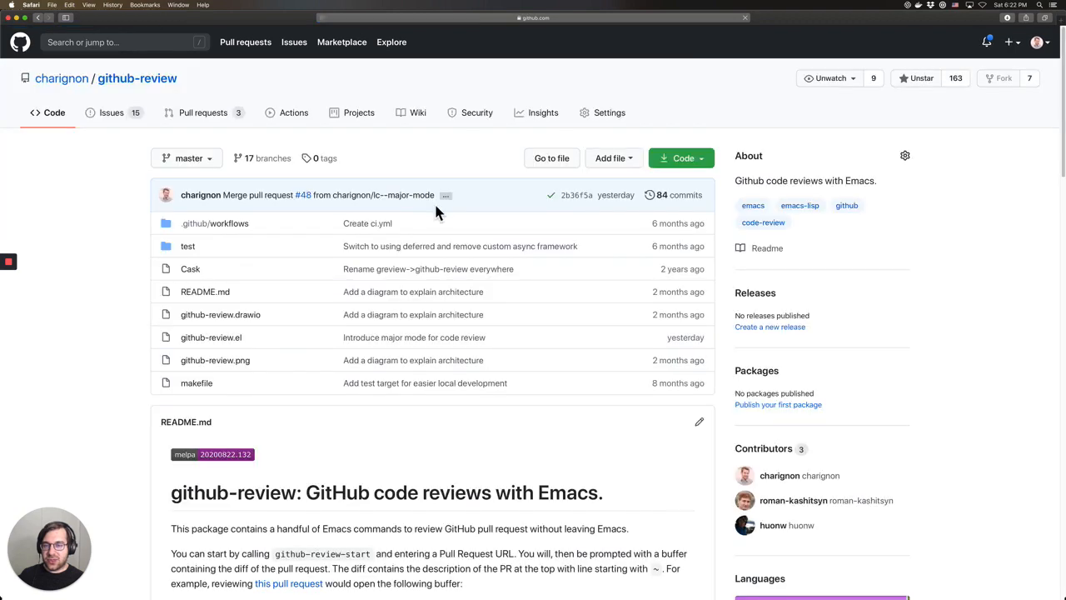
scroll("down", 3)
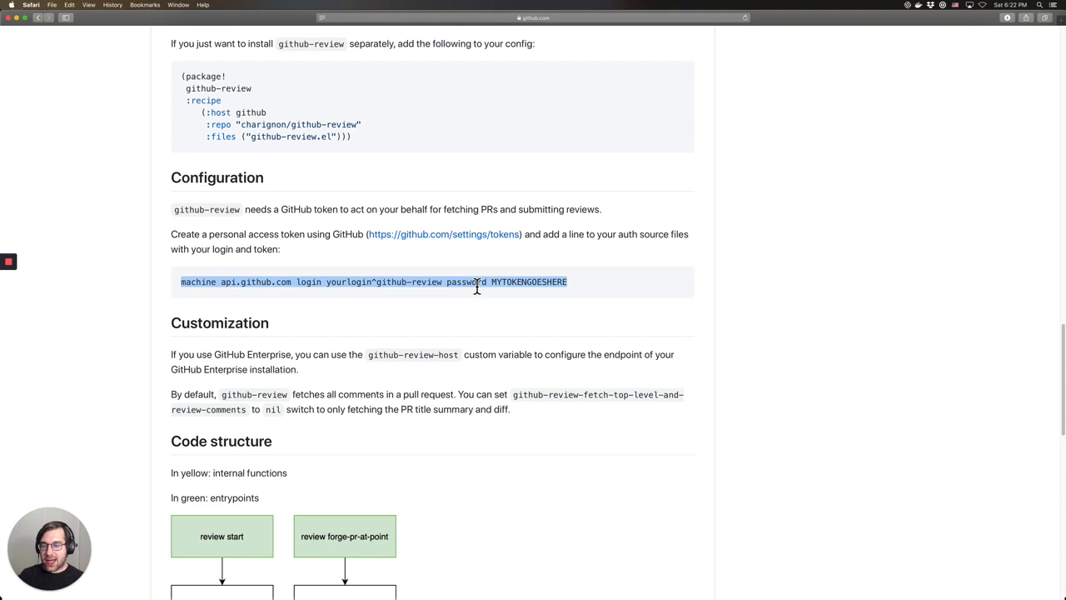
mouse_move(538, 281)
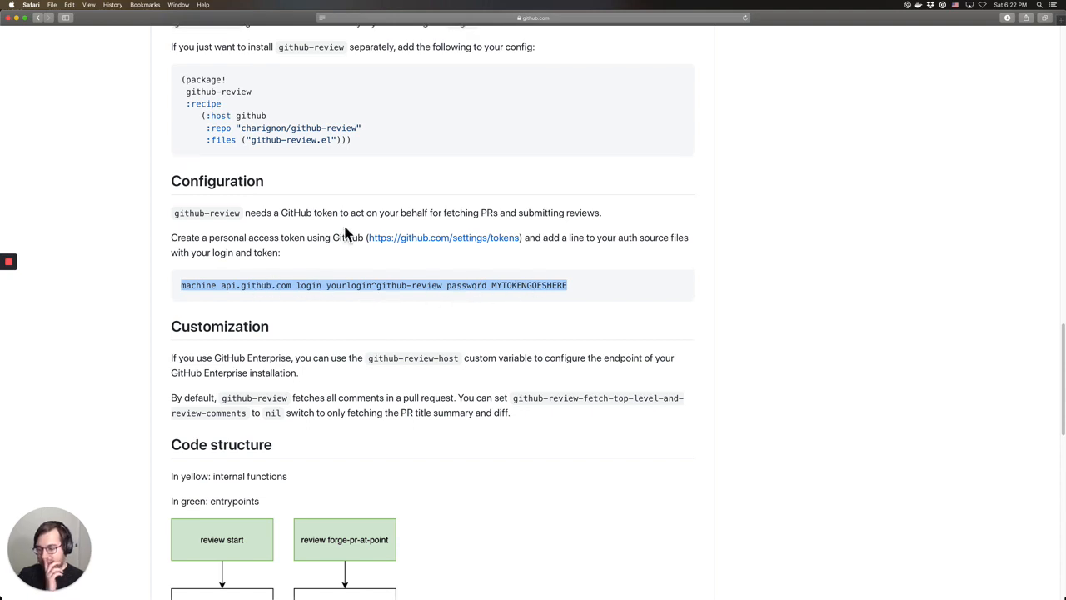
scroll("down", 3)
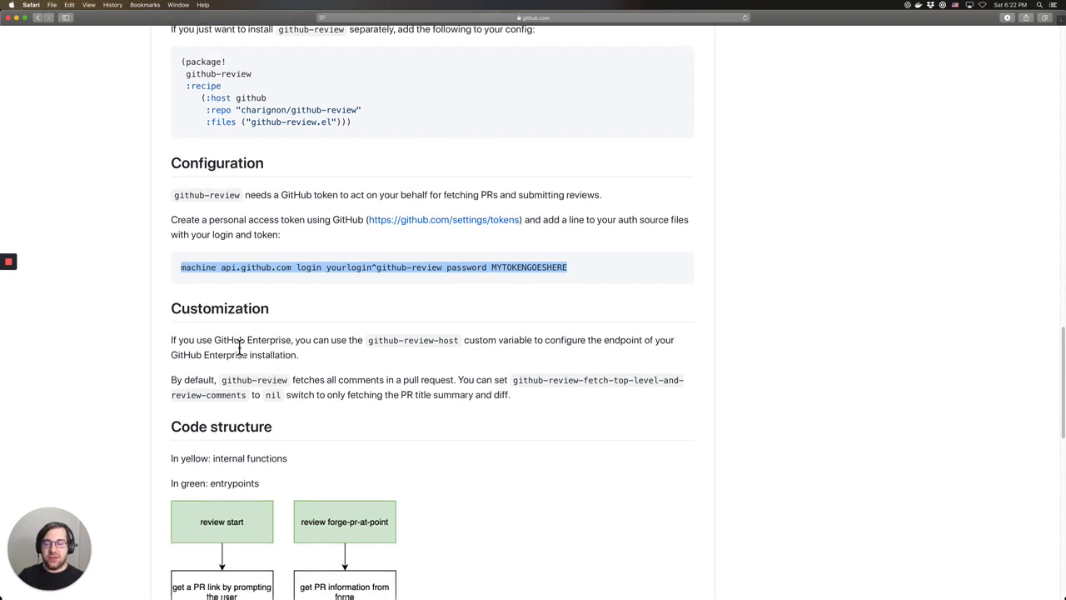
double_click(396, 340)
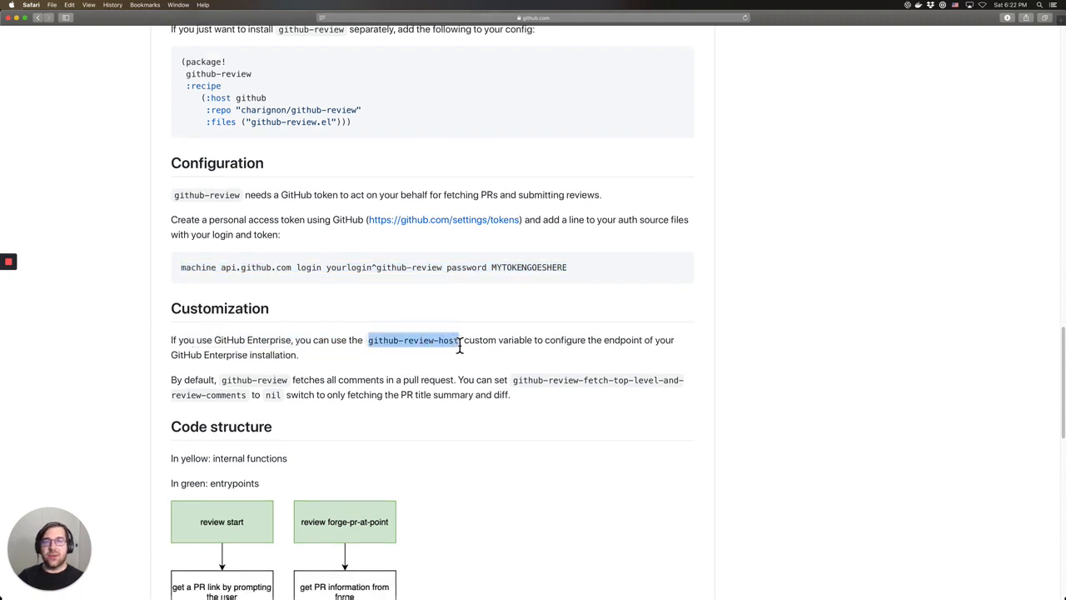
mouse_move(400, 268)
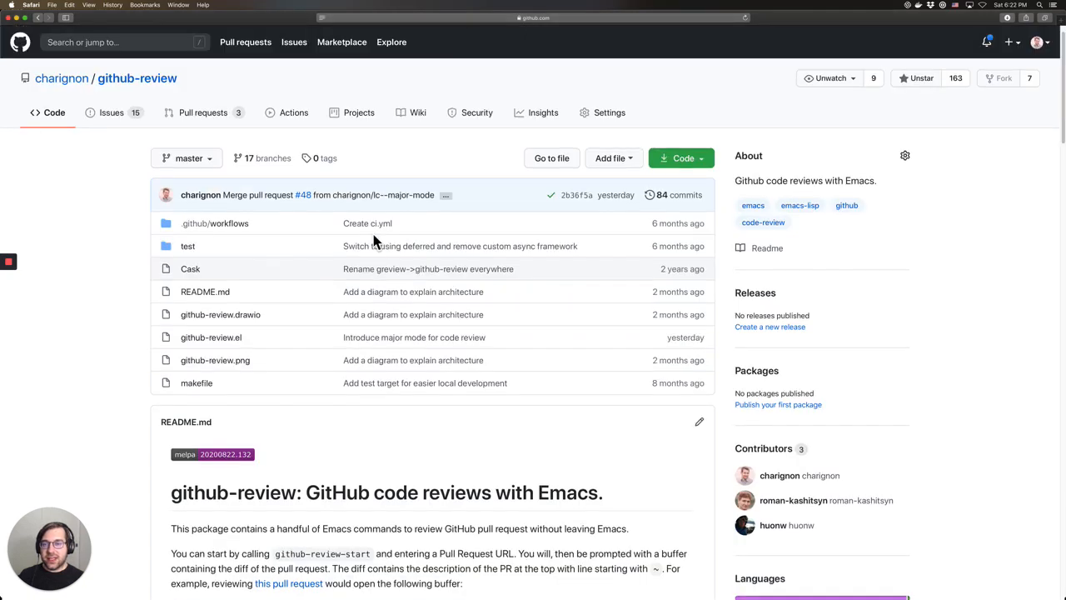
mouse_move(128, 125)
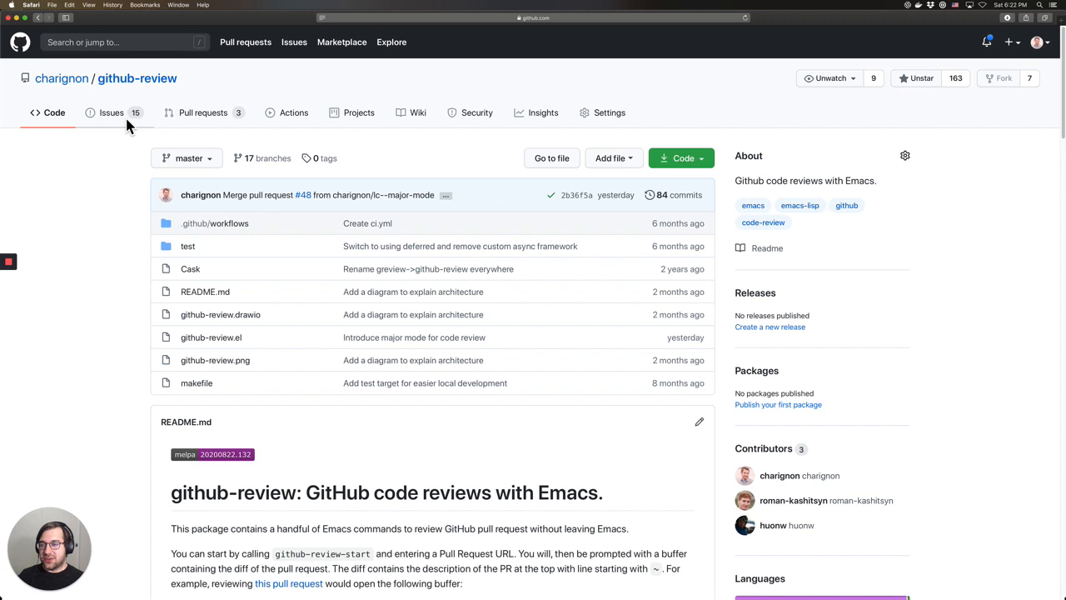
left_click(111, 112)
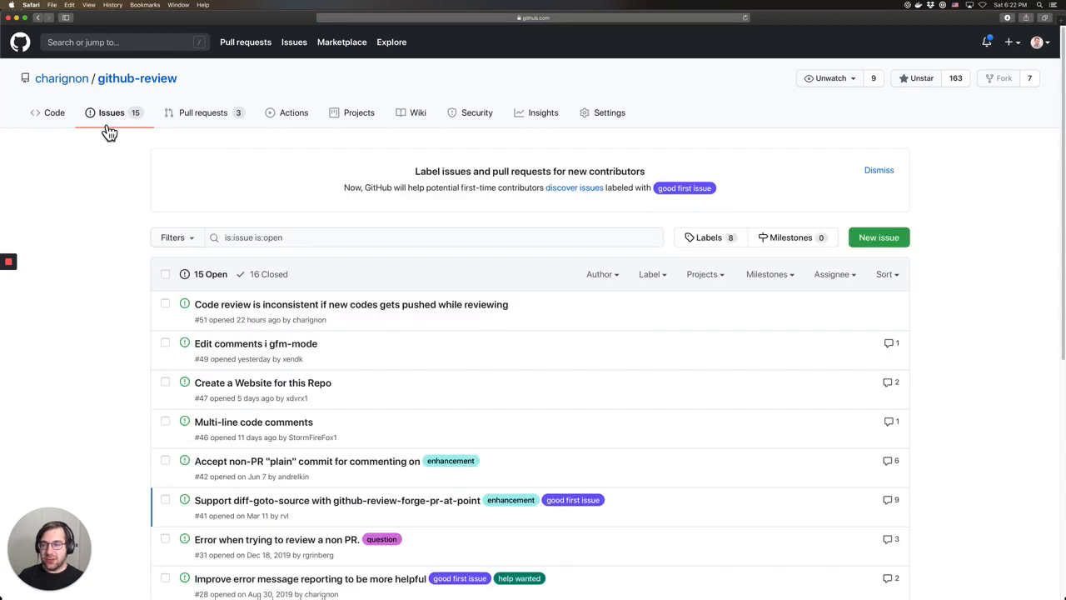
mouse_move(196, 148)
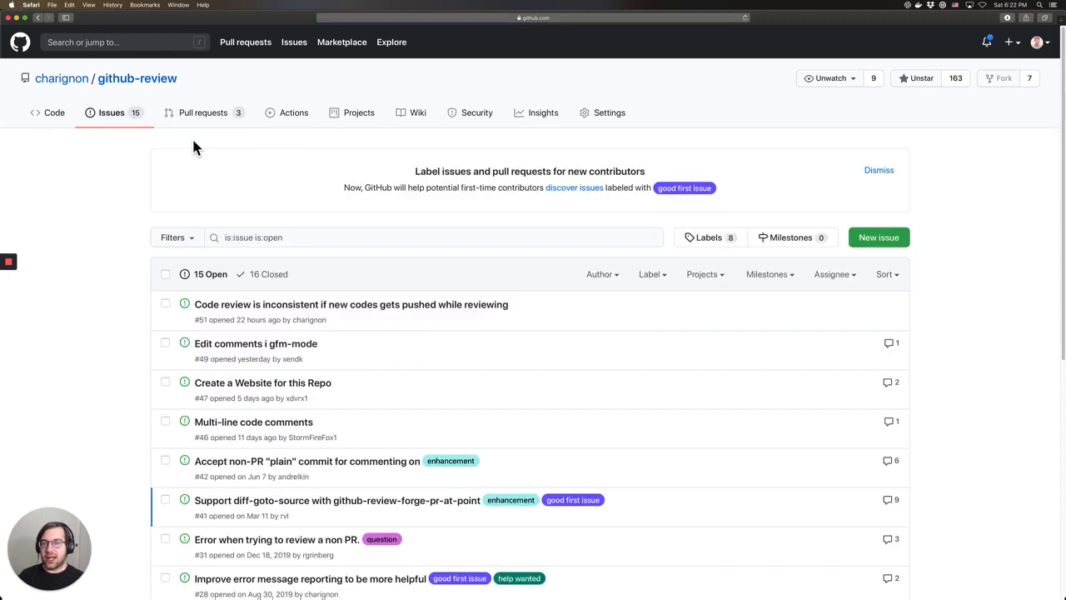
mouse_move(325, 226)
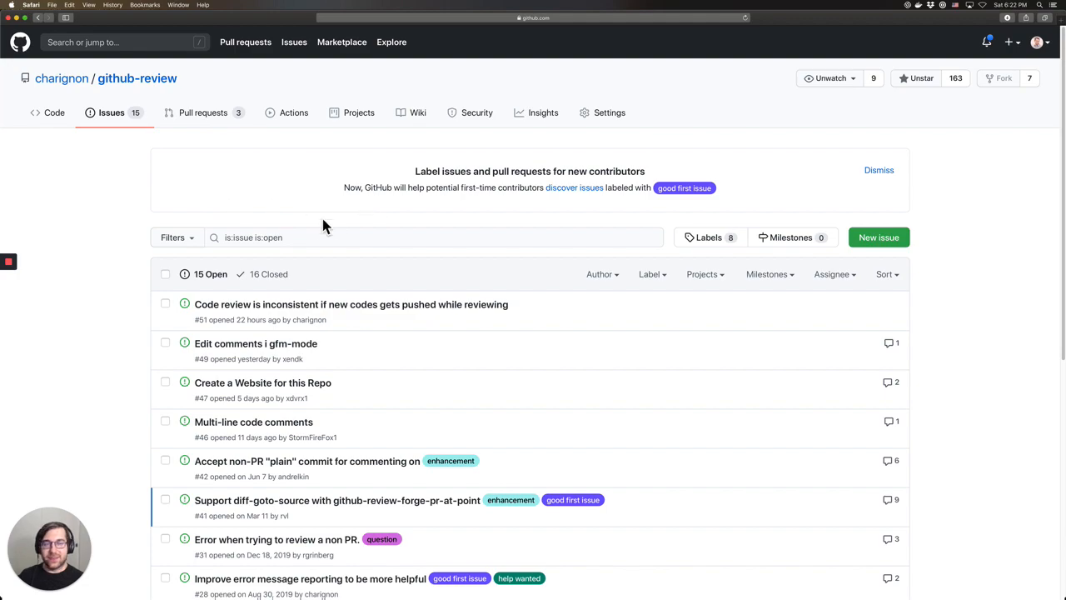